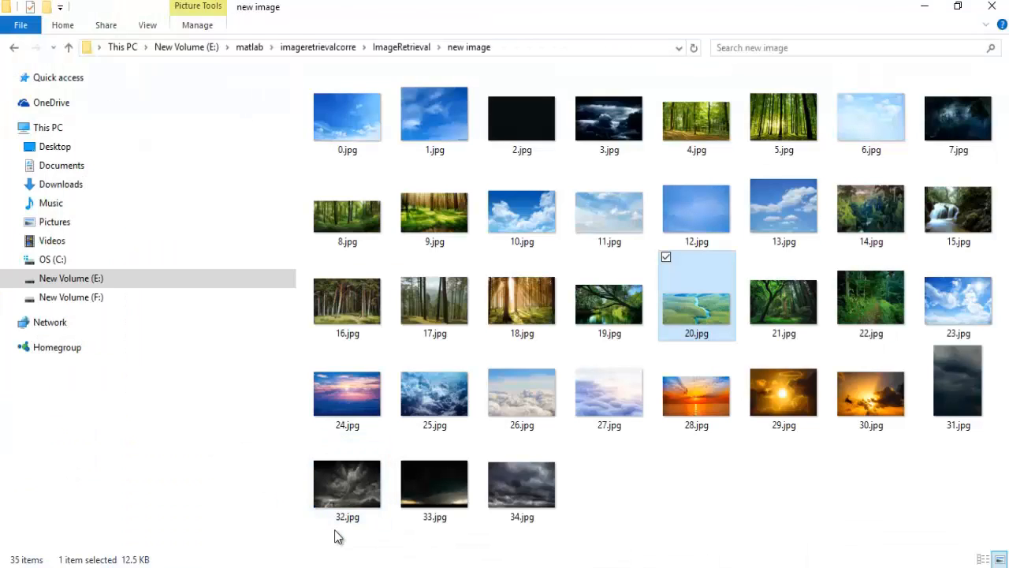
Deselect 20.jpg in the new image folder so no picture is selected.
click(605, 526)
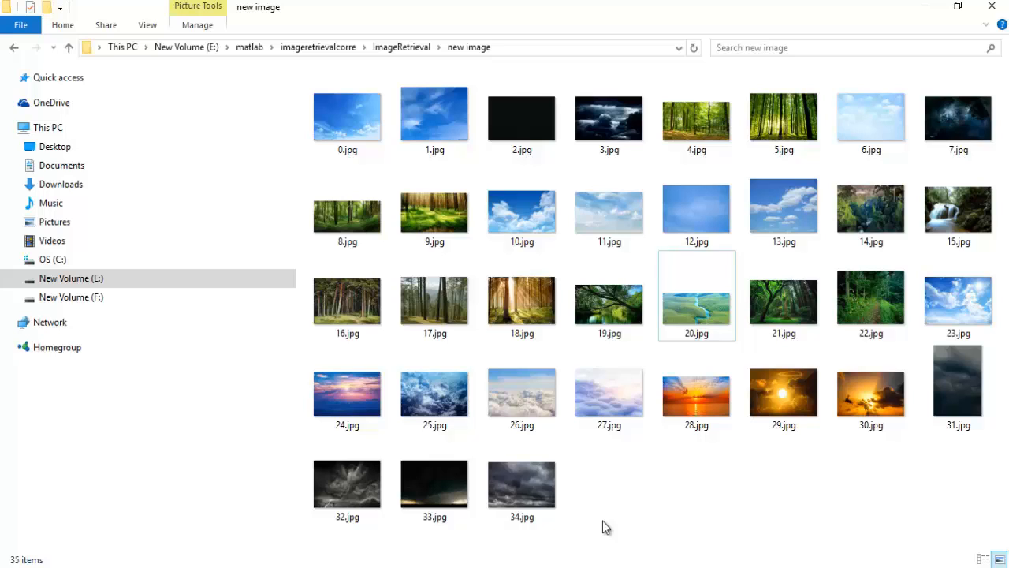
mouse_move(624, 536)
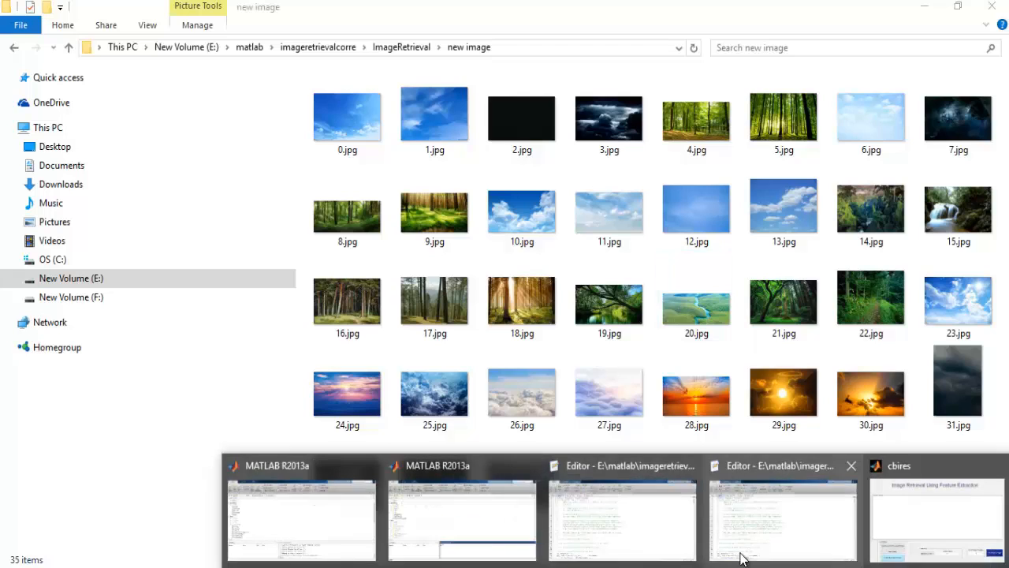
Bring up cbires and choose the new image folder as the processing directory, after one cancelled attempt.
click(937, 512)
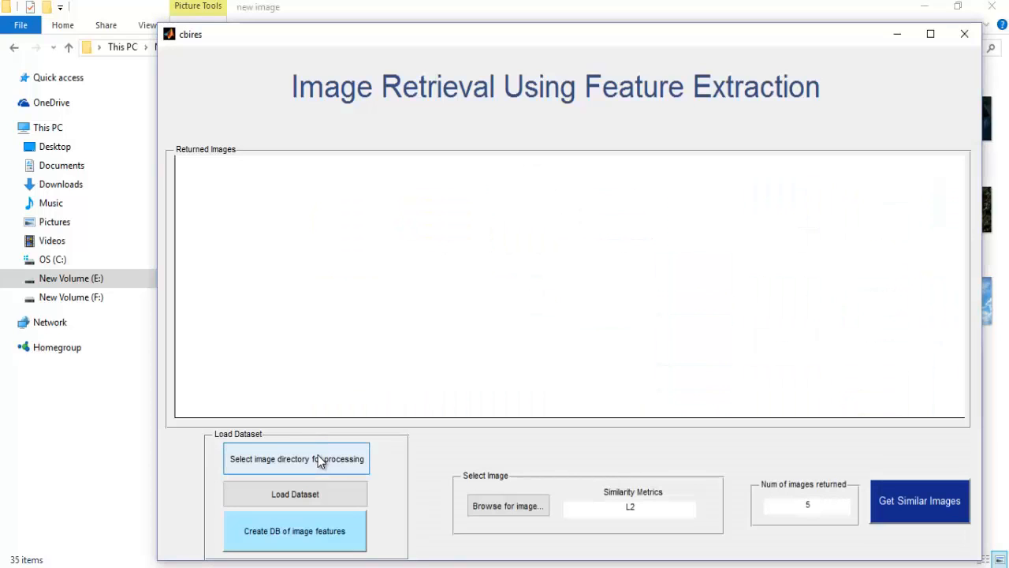
click(295, 458)
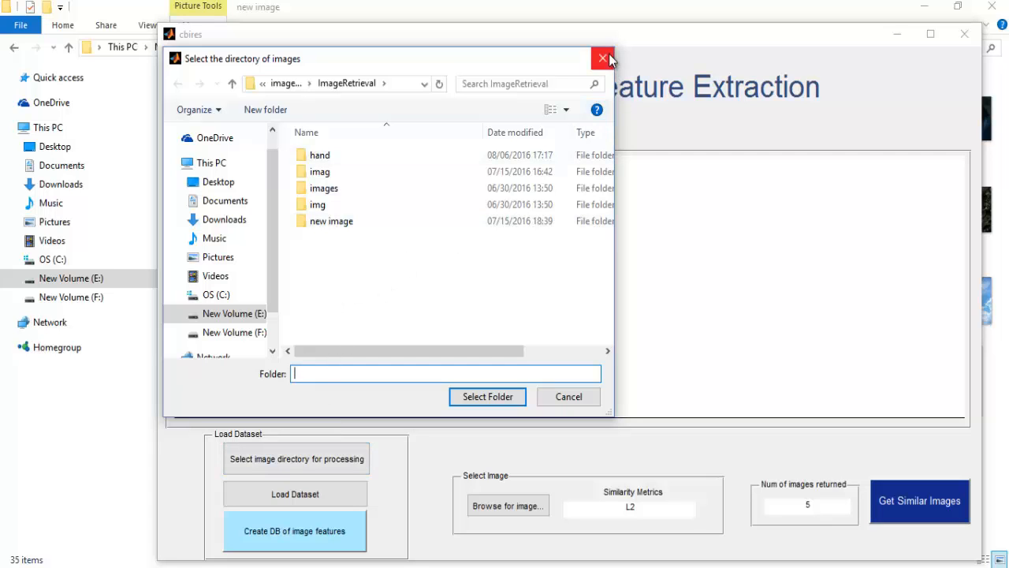
click(603, 59)
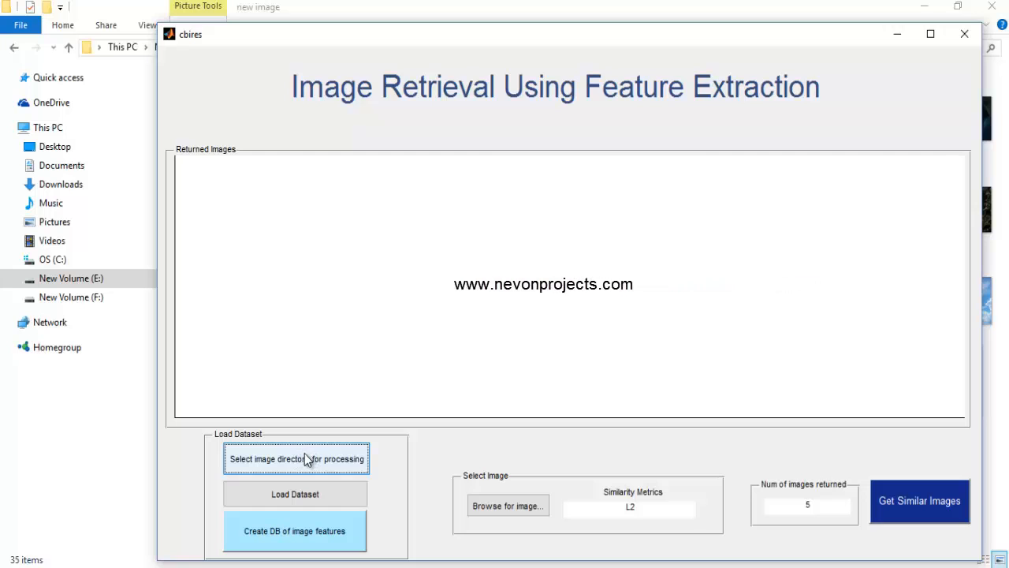
click(295, 458)
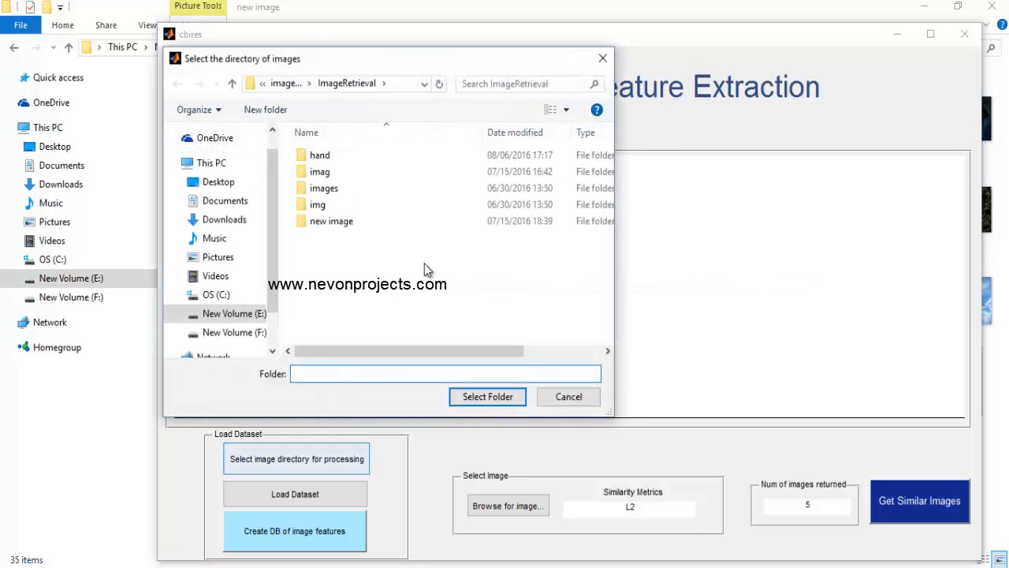
click(568, 397)
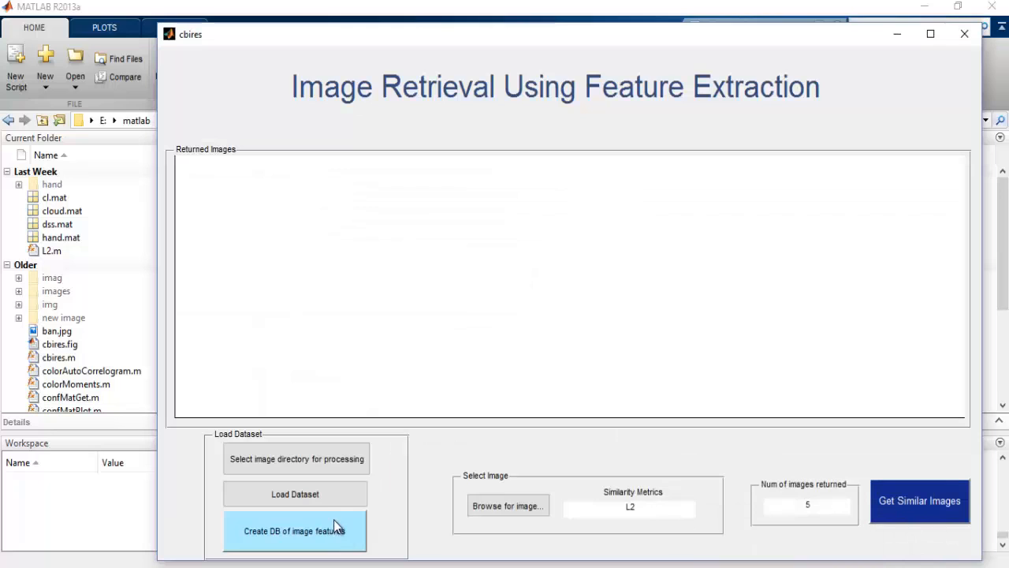
mouse_move(337, 540)
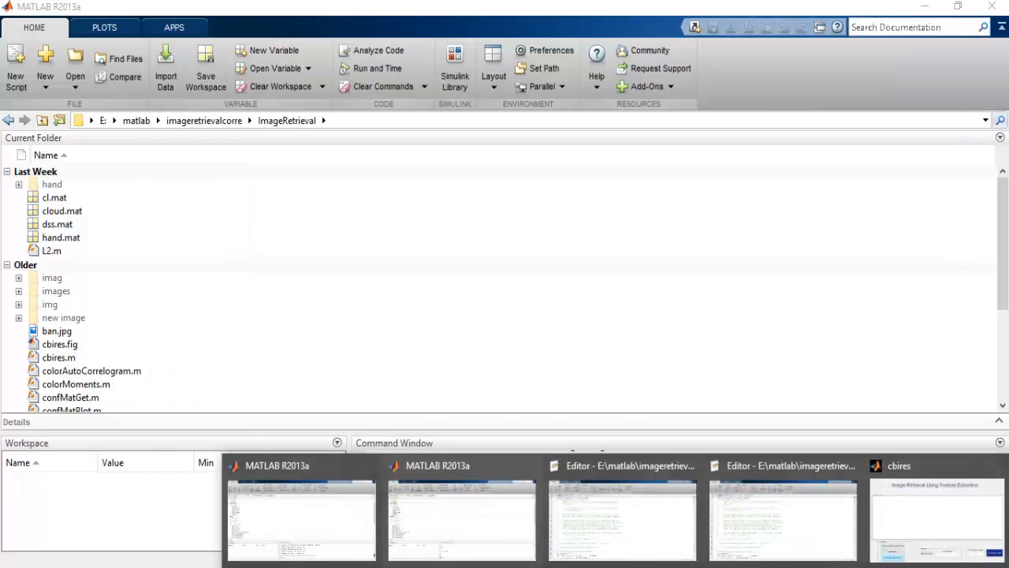
Return to the cbires window and start creating the image feature database.
click(936, 513)
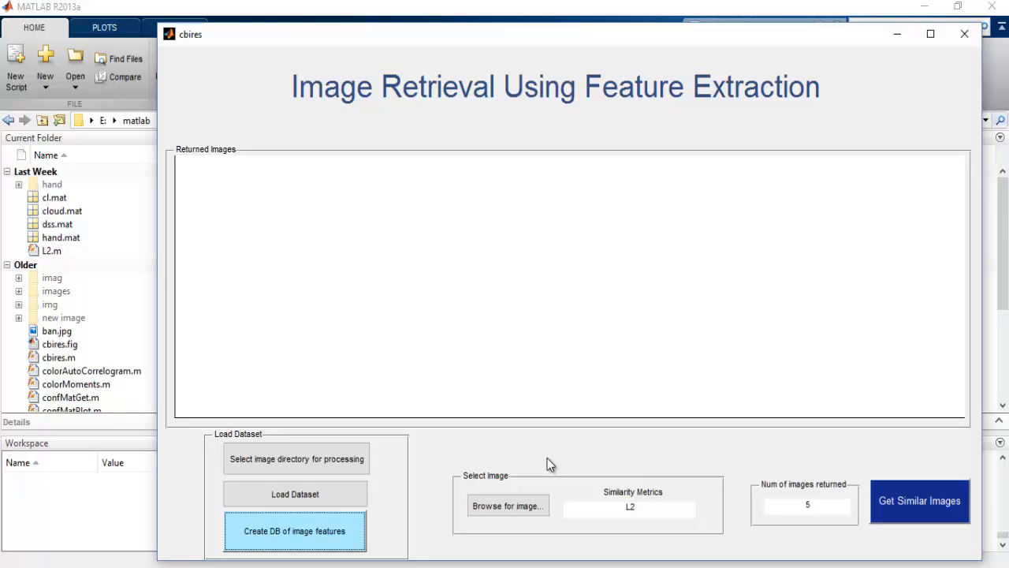
click(295, 531)
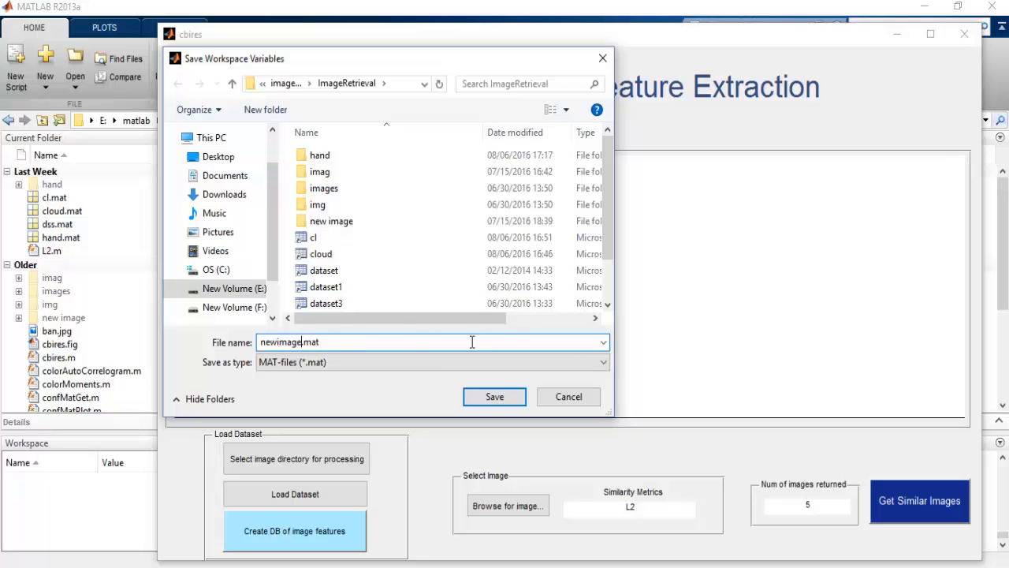
Save the image feature database as newimage.mat.
click(494, 397)
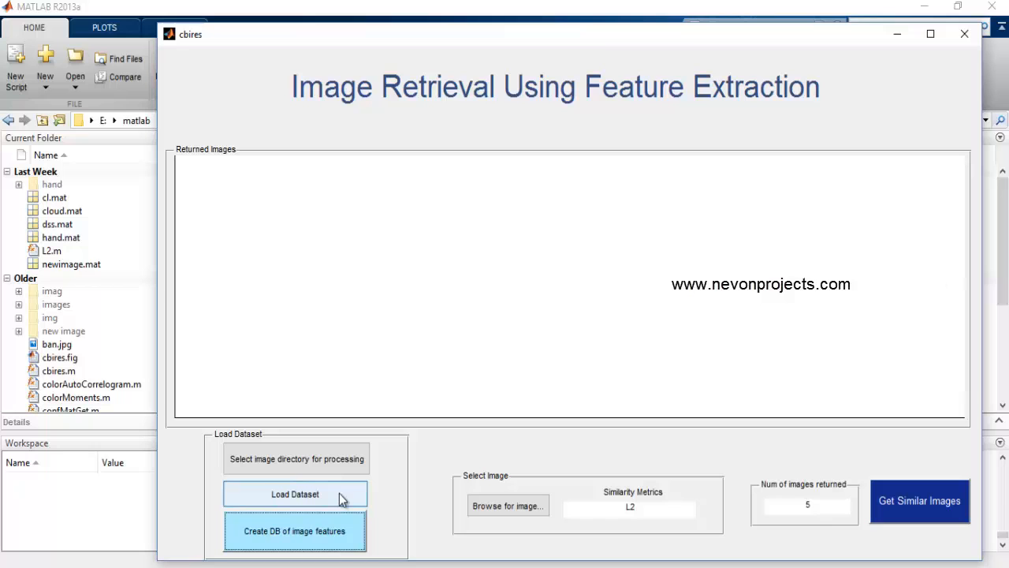
Load the newimage dataset into cbires and dismiss the success message.
click(295, 494)
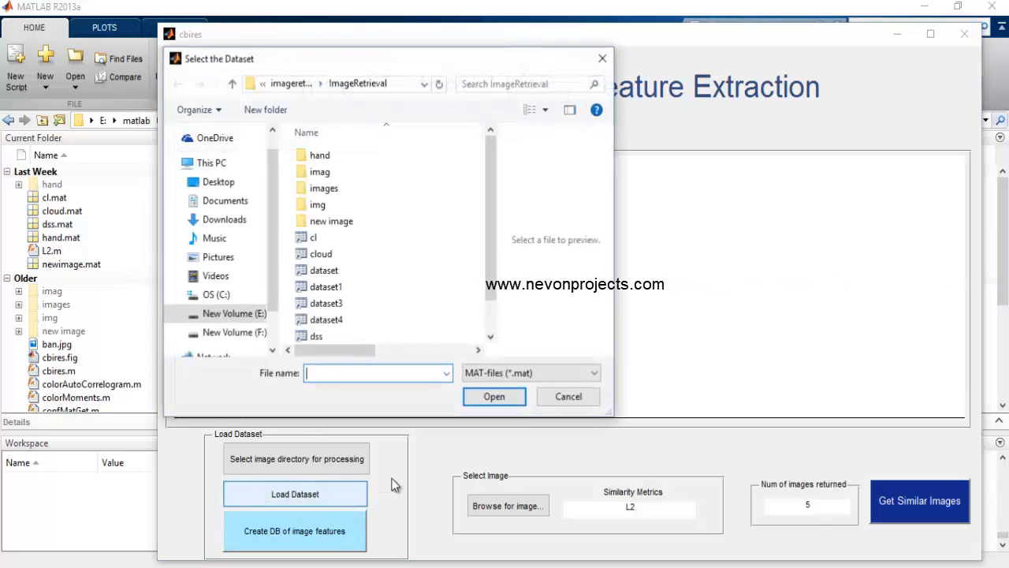
scroll(down, 3)
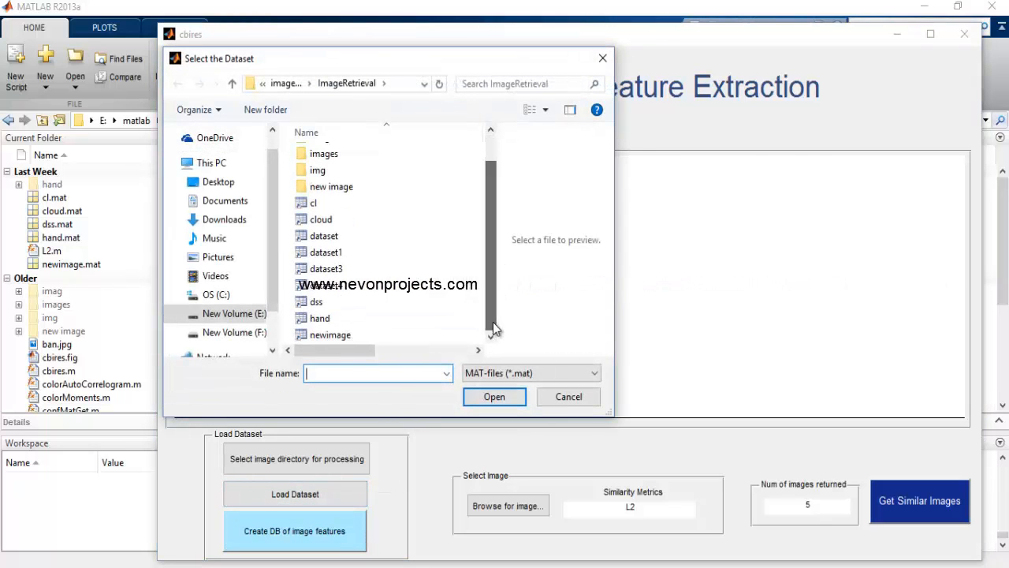
click(330, 335)
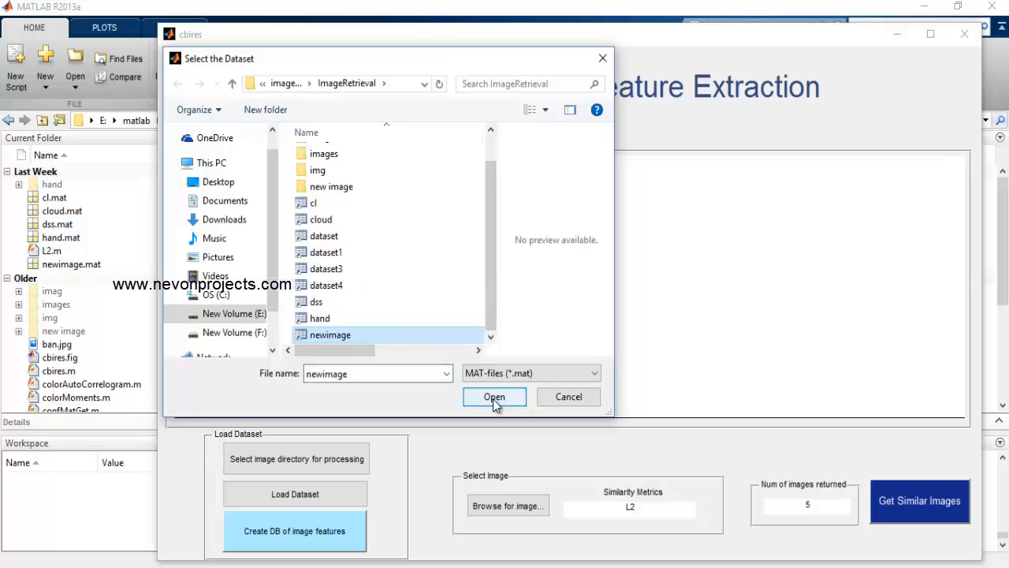
click(494, 397)
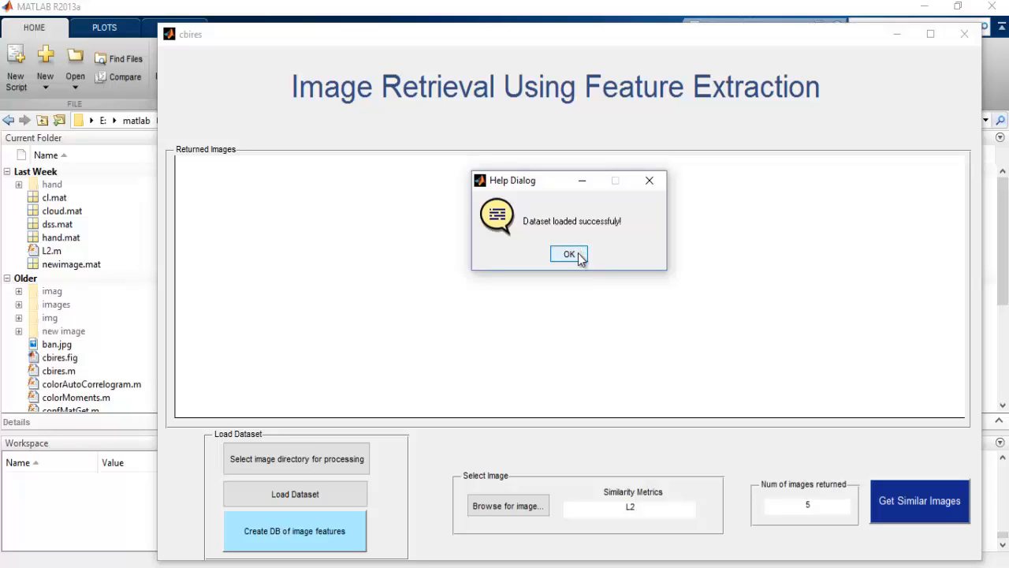
click(568, 254)
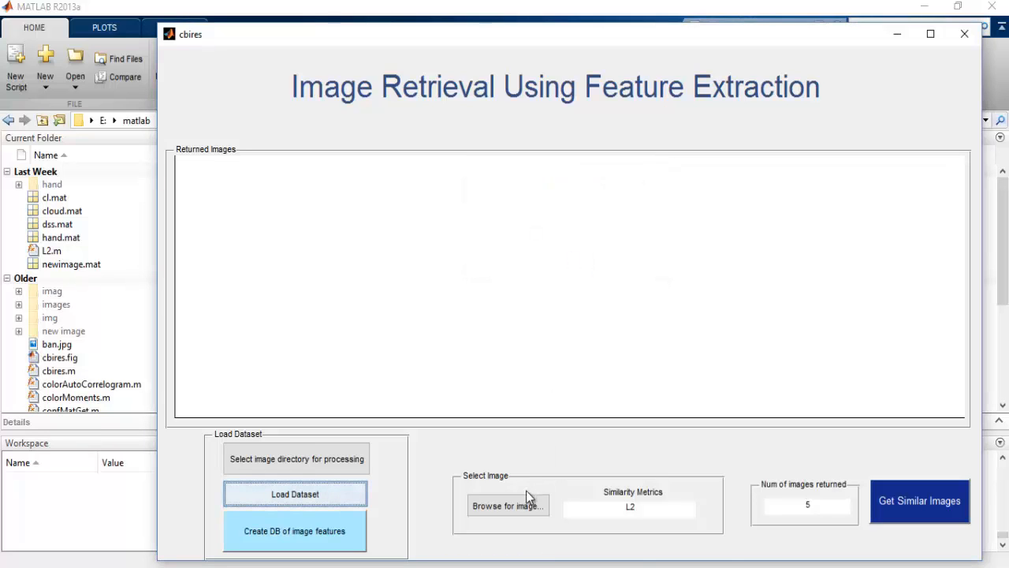
Query with 0.jpg from the new image folder and retrieve five similar sky images.
click(507, 505)
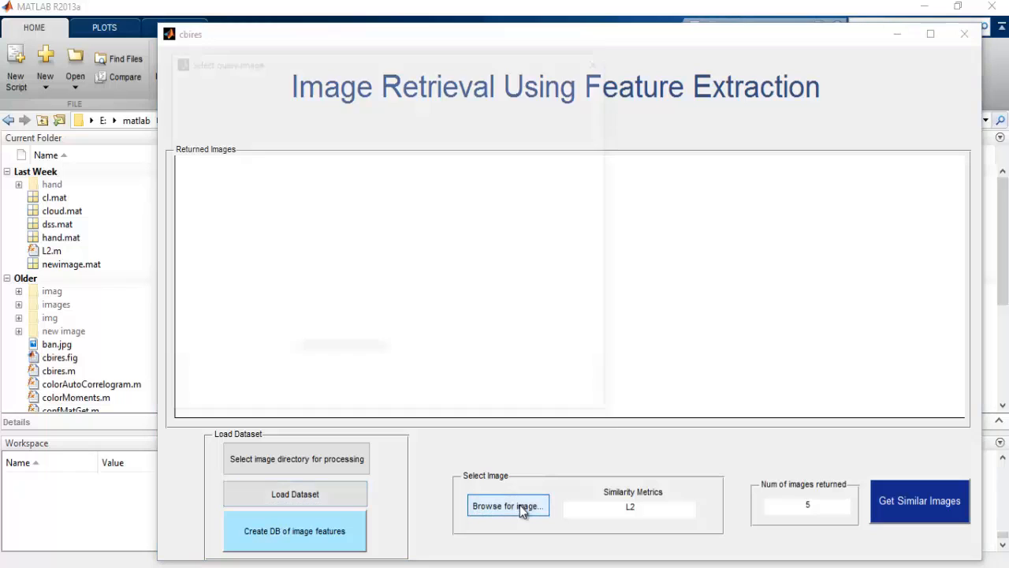
click(507, 505)
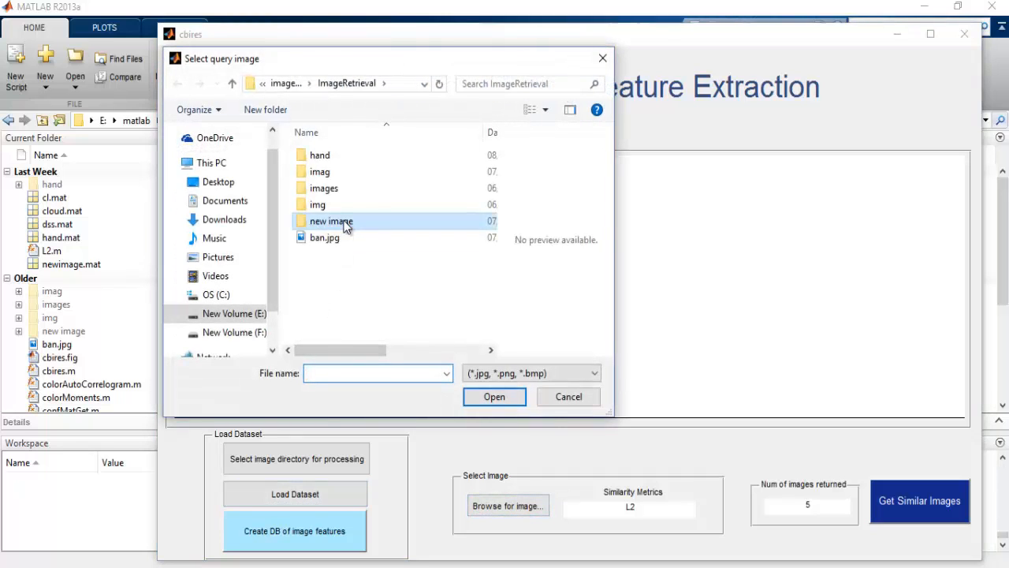
double_click(331, 221)
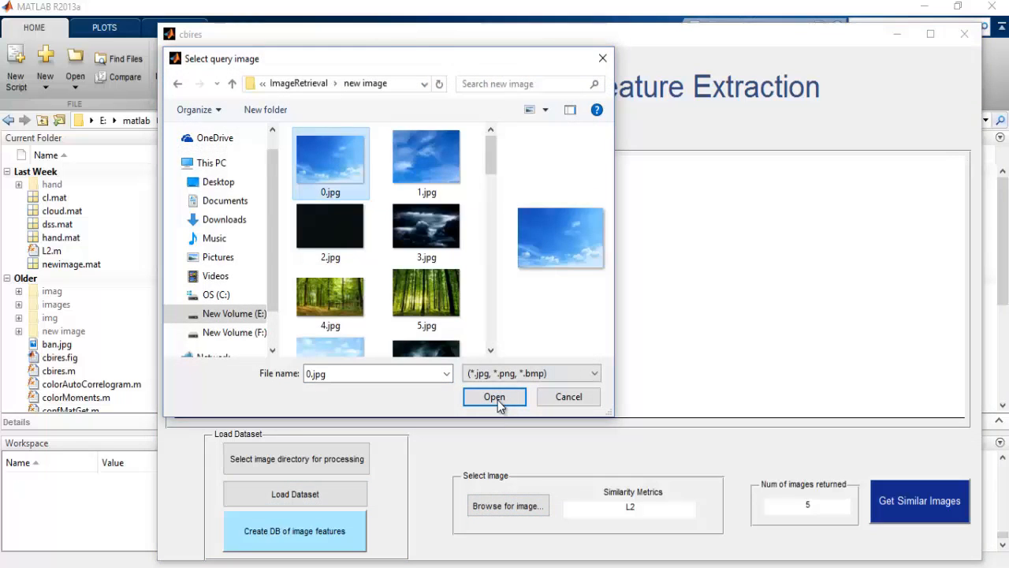
click(494, 396)
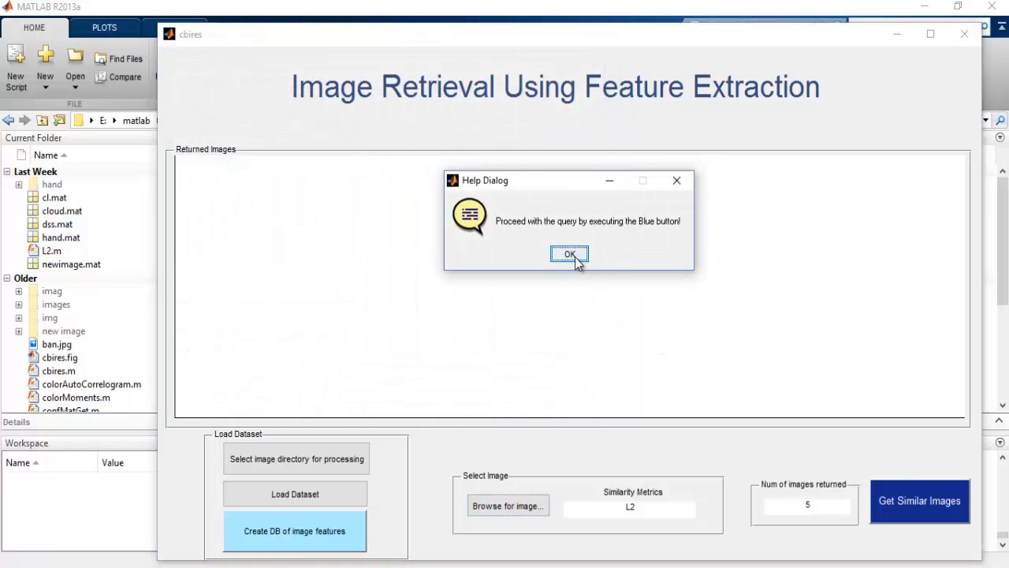
click(569, 253)
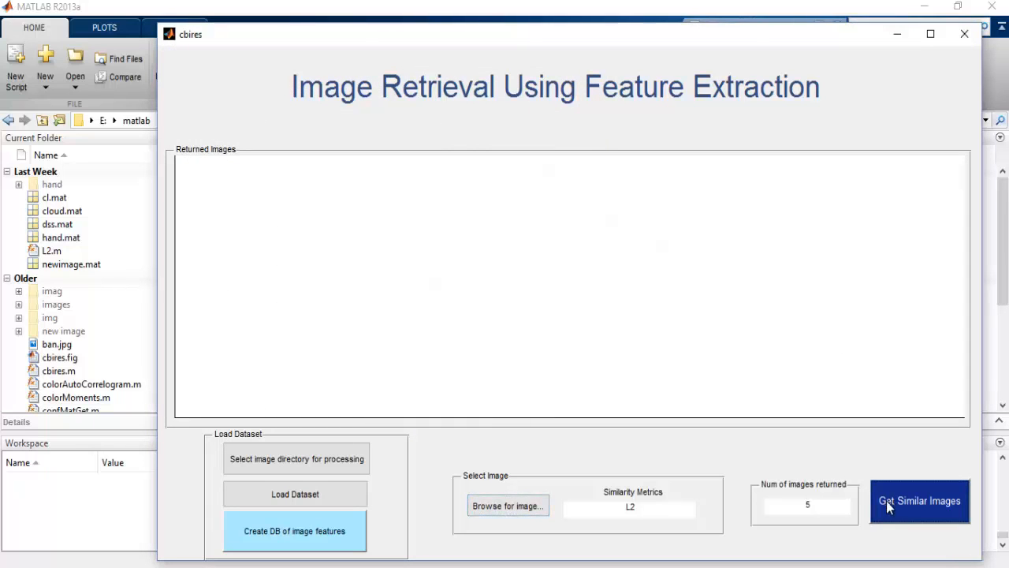
click(919, 499)
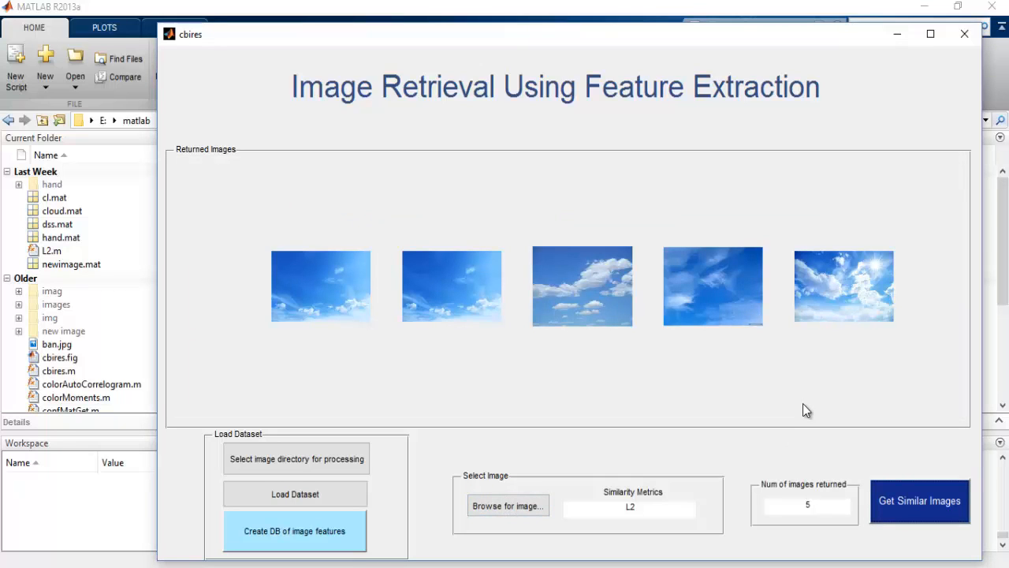
mouse_move(329, 315)
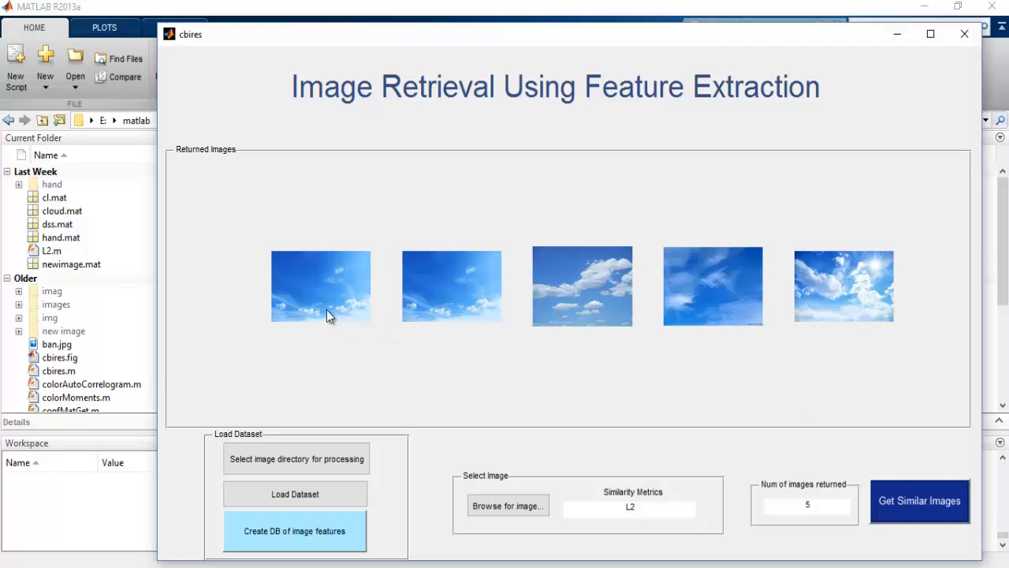
mouse_move(432, 307)
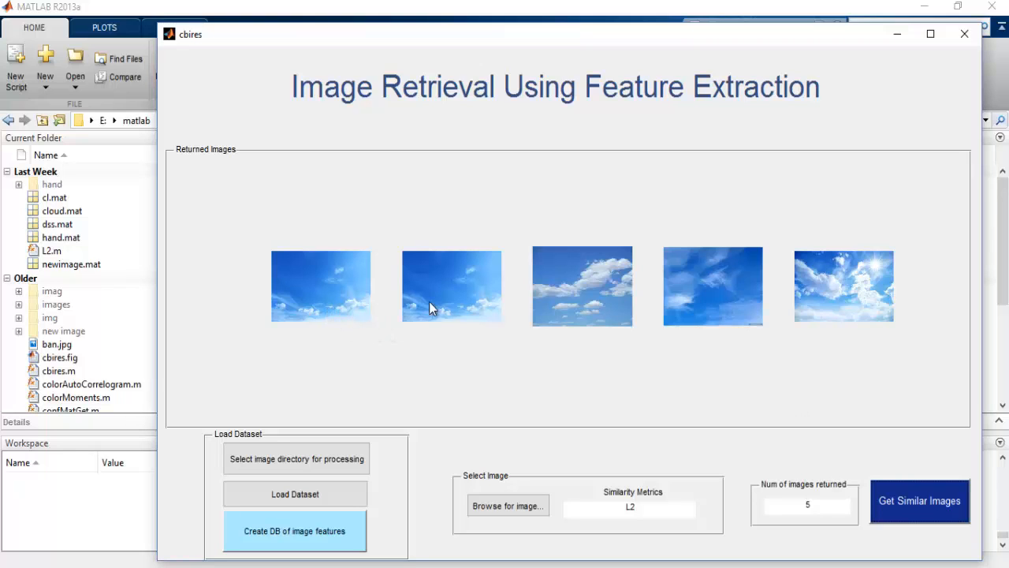
mouse_move(842, 302)
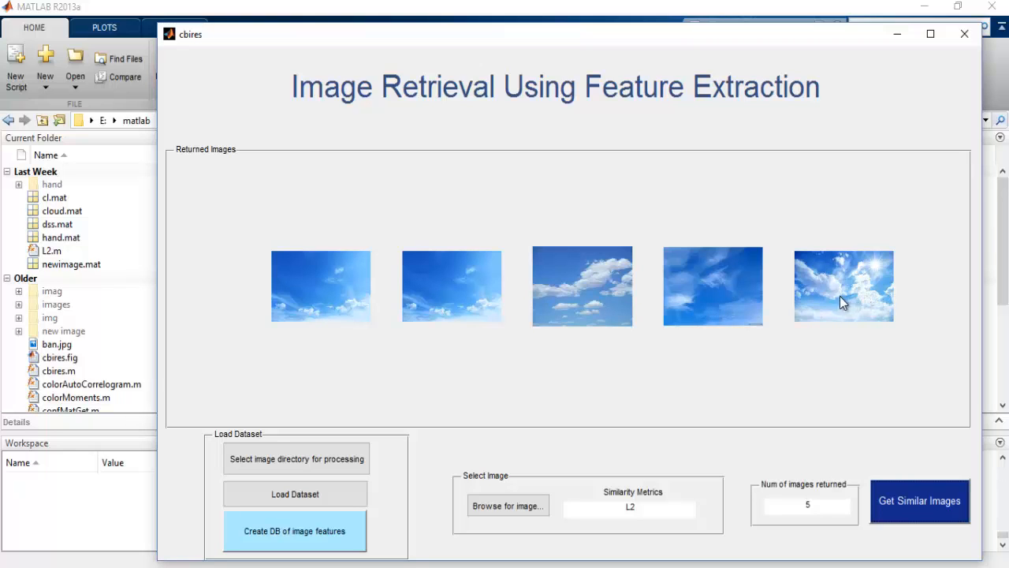
mouse_move(462, 302)
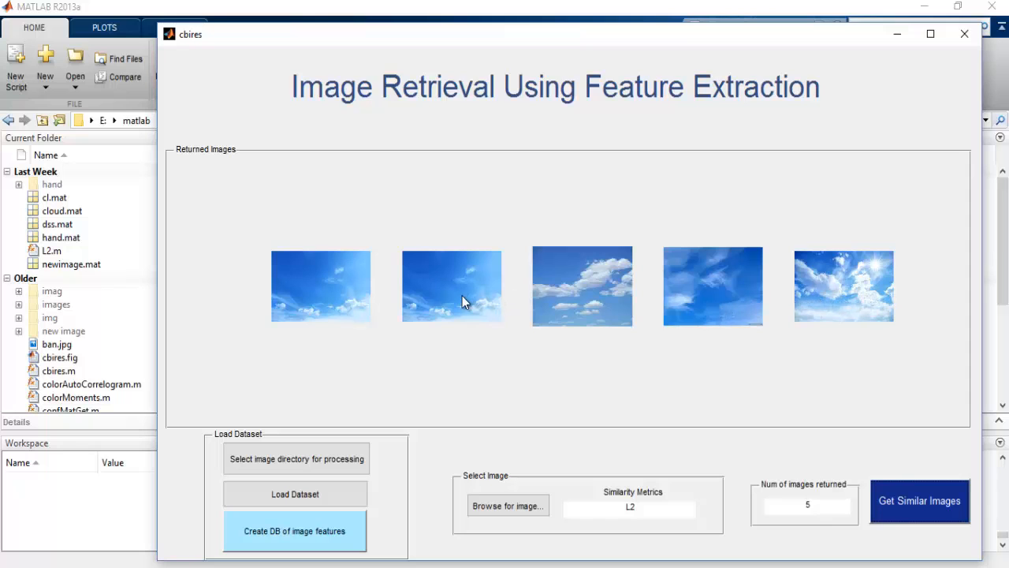
mouse_move(585, 350)
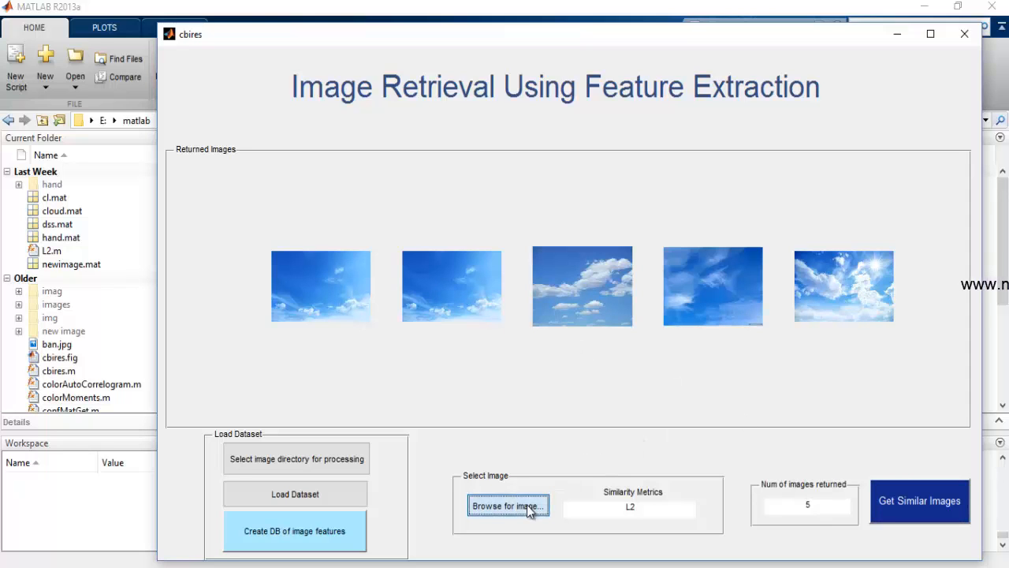
Query with 3.jpg and retrieve five similar dark stormy cloud images.
click(508, 505)
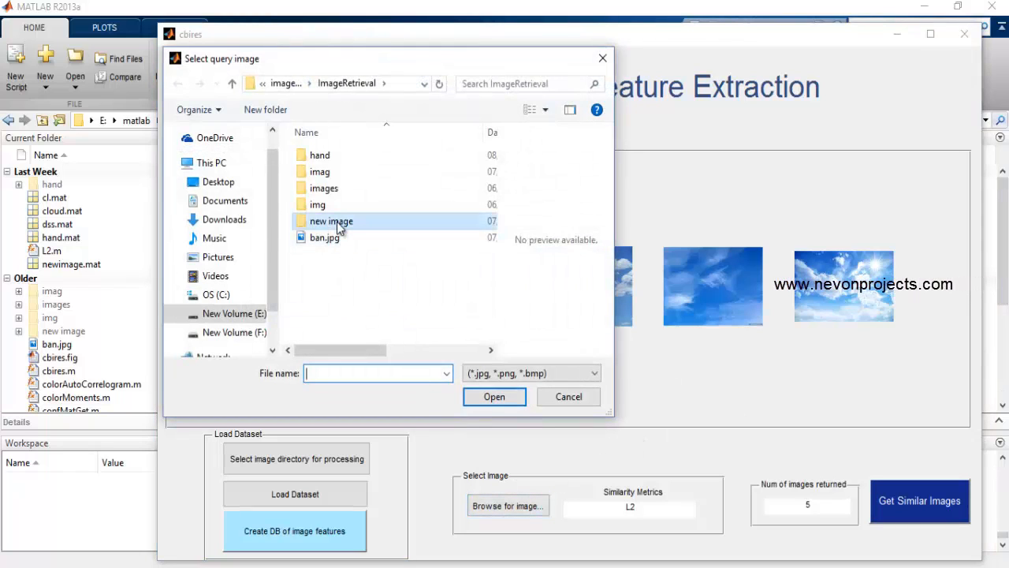
double_click(331, 221)
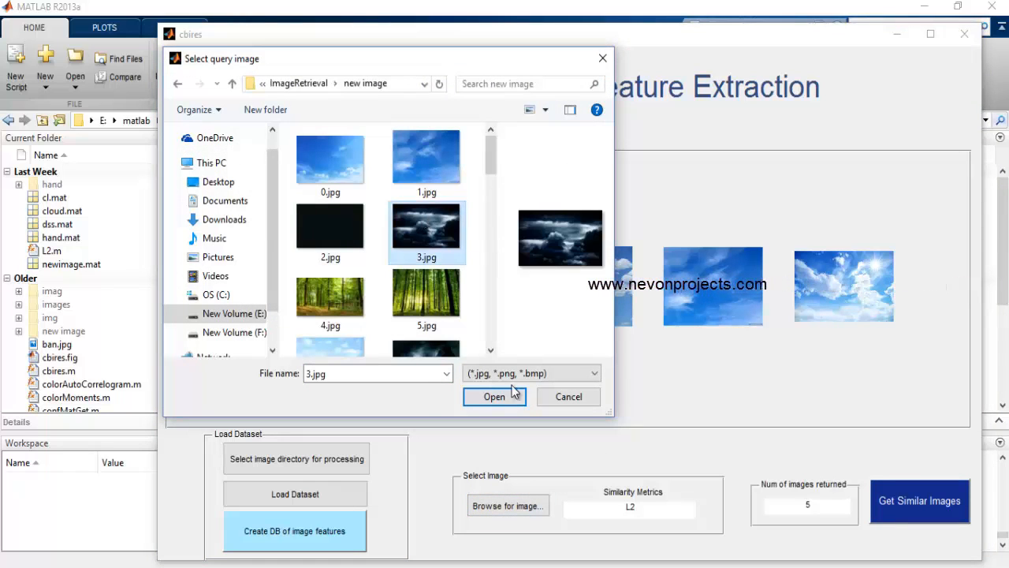
click(494, 396)
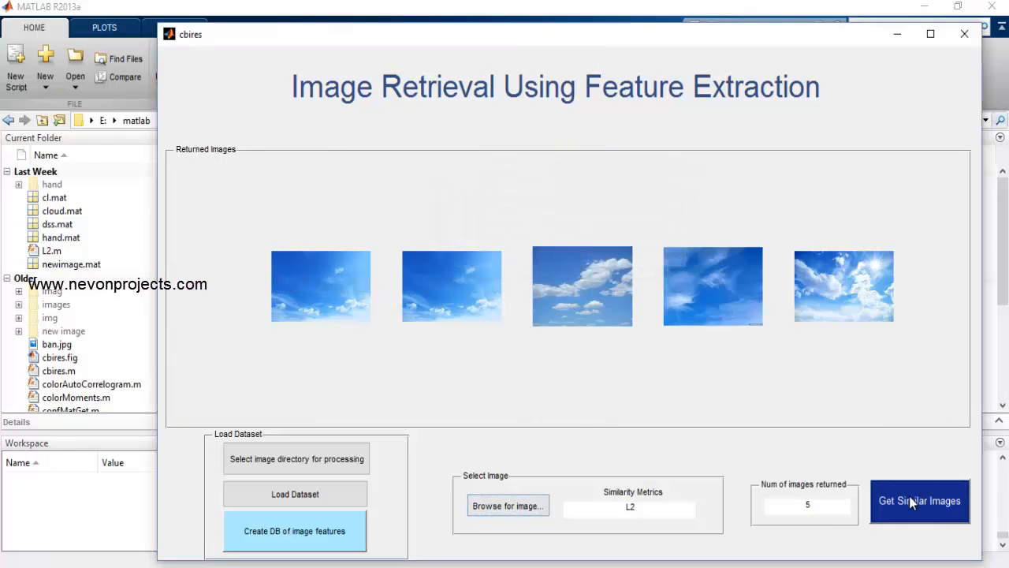
click(919, 501)
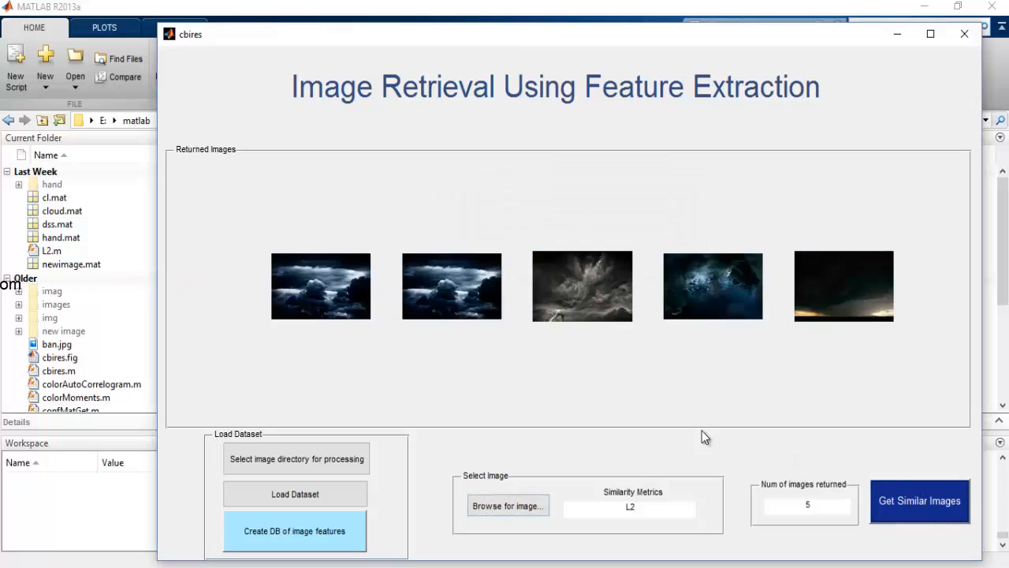
mouse_move(546, 361)
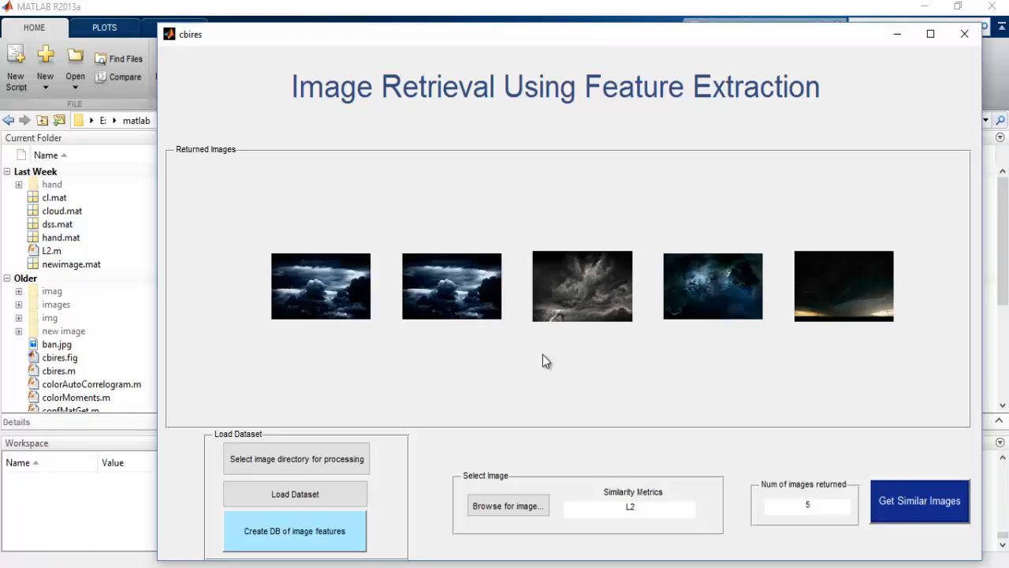
mouse_move(386, 358)
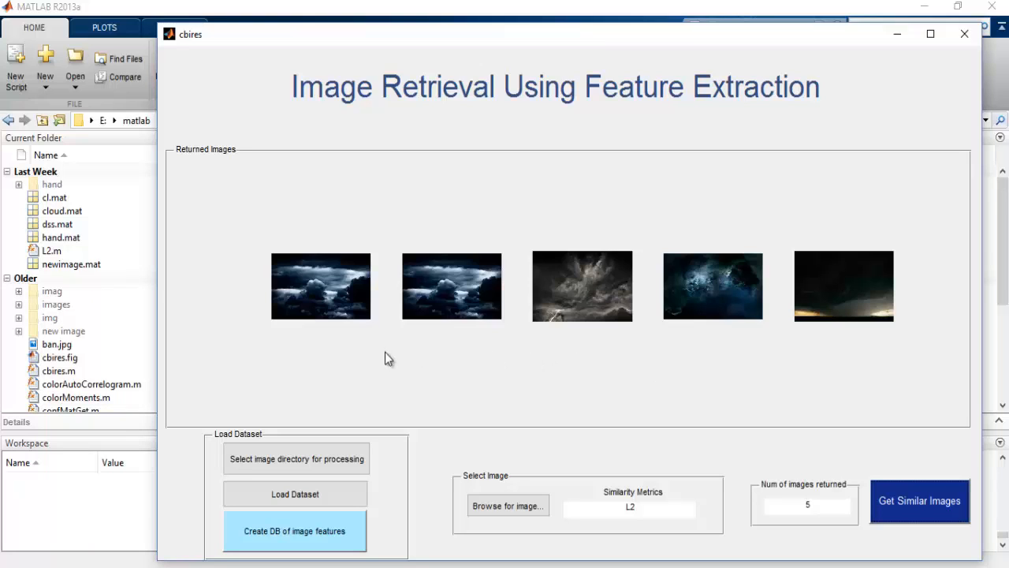
mouse_move(592, 314)
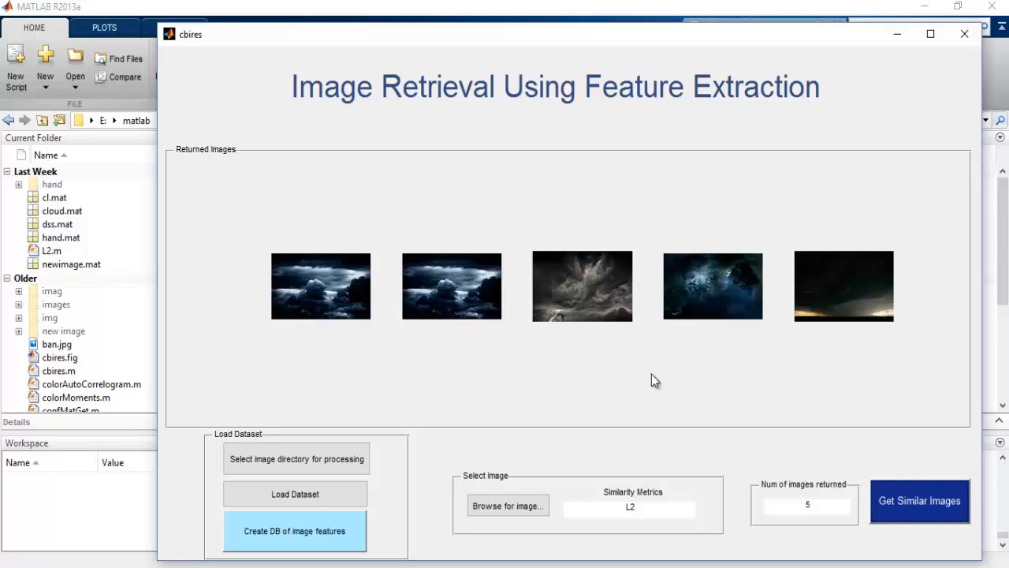
mouse_move(528, 400)
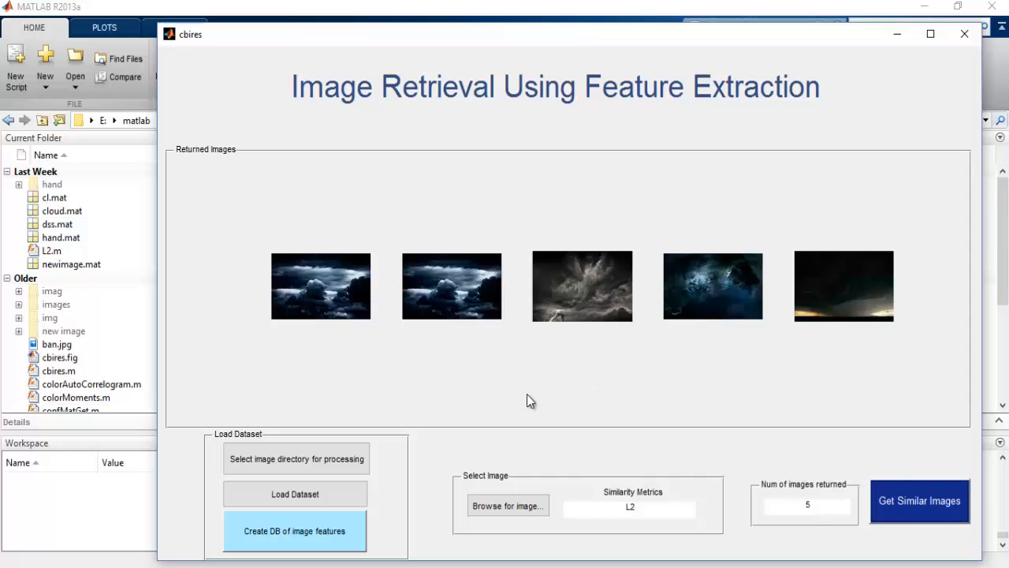